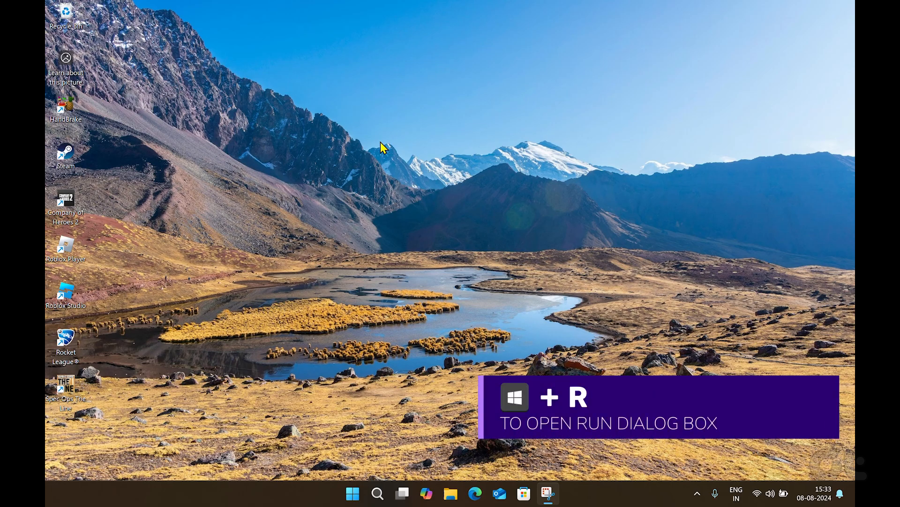
Step: Run 'temp' from the Run dialog to open C:\Windows\Temp
key("Win+r")
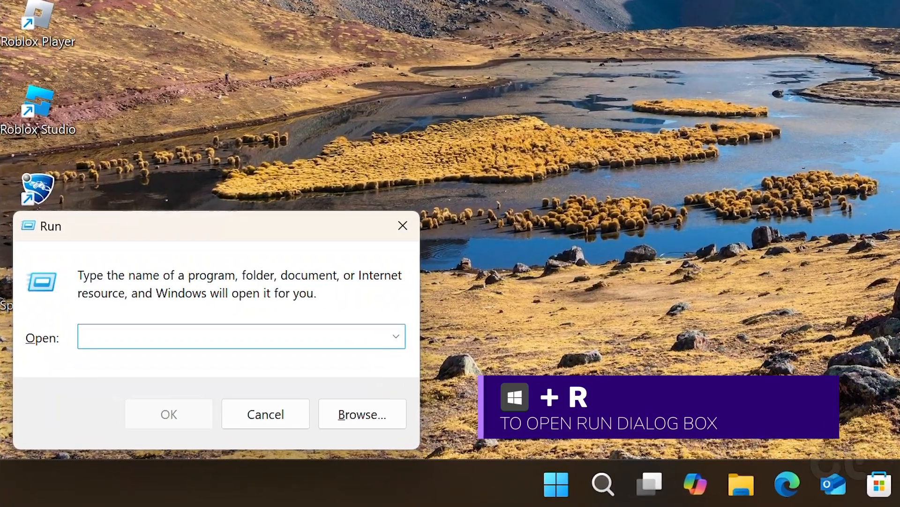
type("temp")
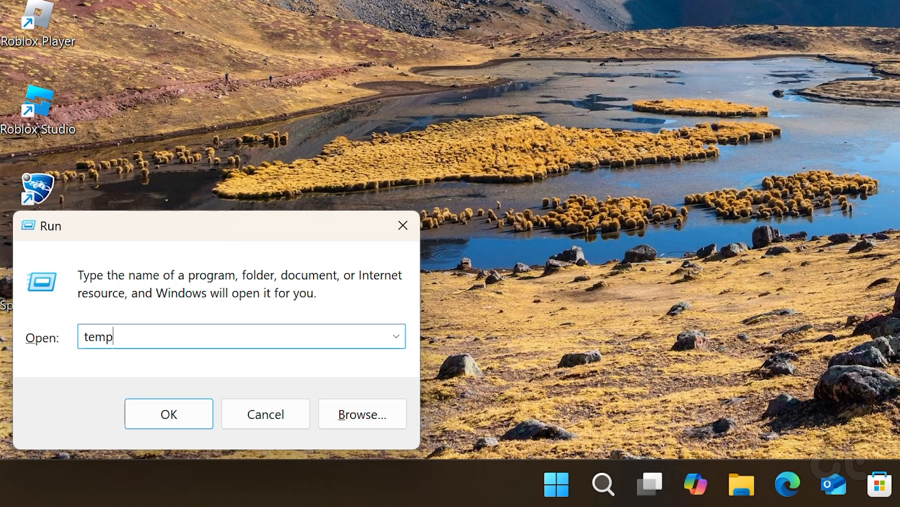
left_click(169, 413)
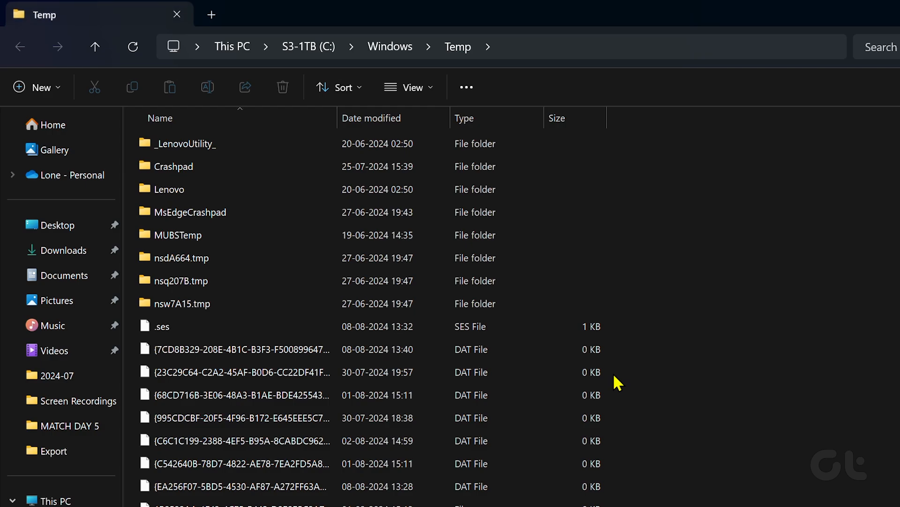
mouse_move(712, 353)
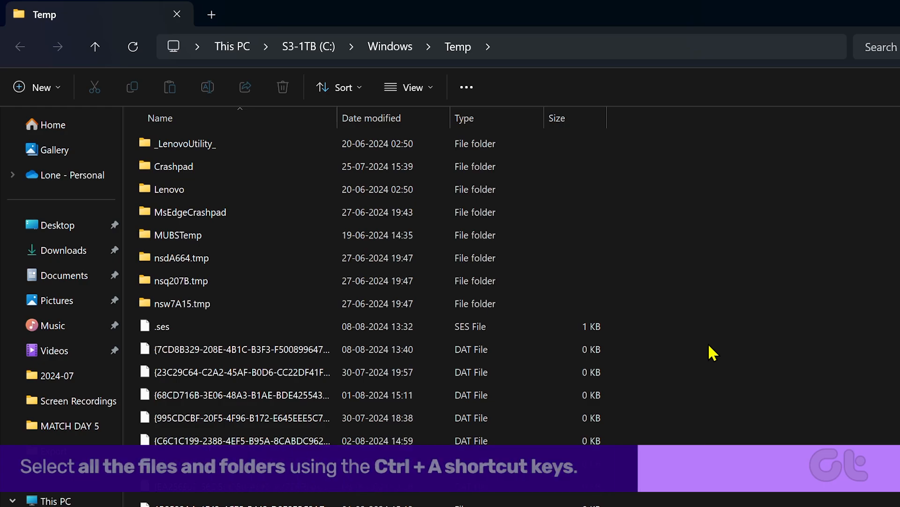
Step: Select everything in C:\Windows\Temp and delete it
key("ctrl+a")
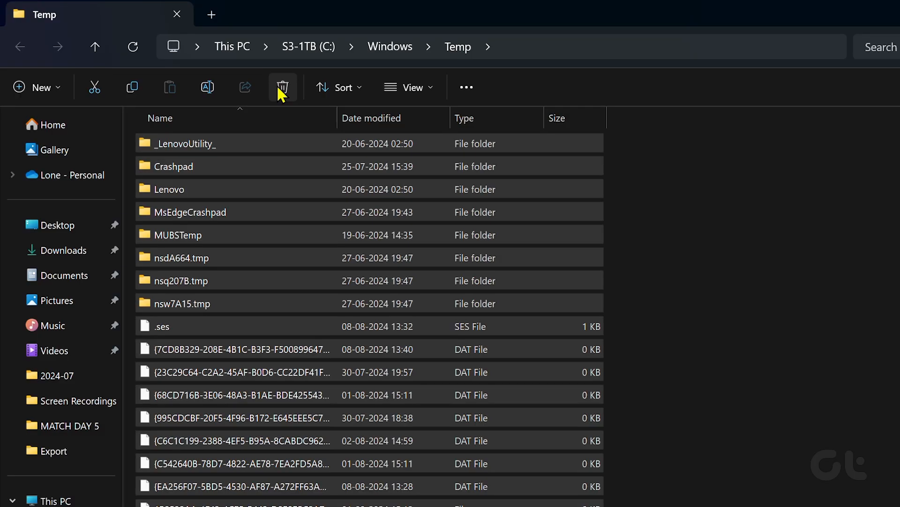
left_click(282, 86)
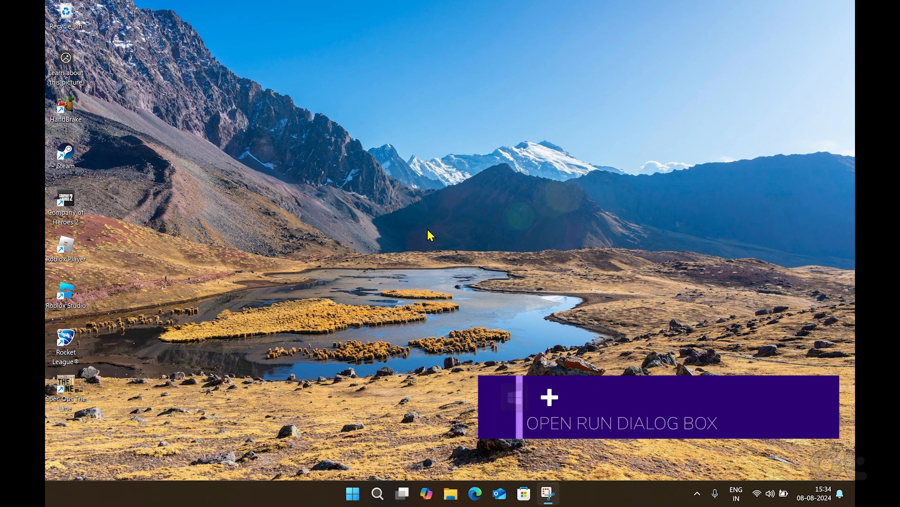
Step: Run '%temp%' from the Run dialog to open the user's AppData Temp folder
key("Win+r")
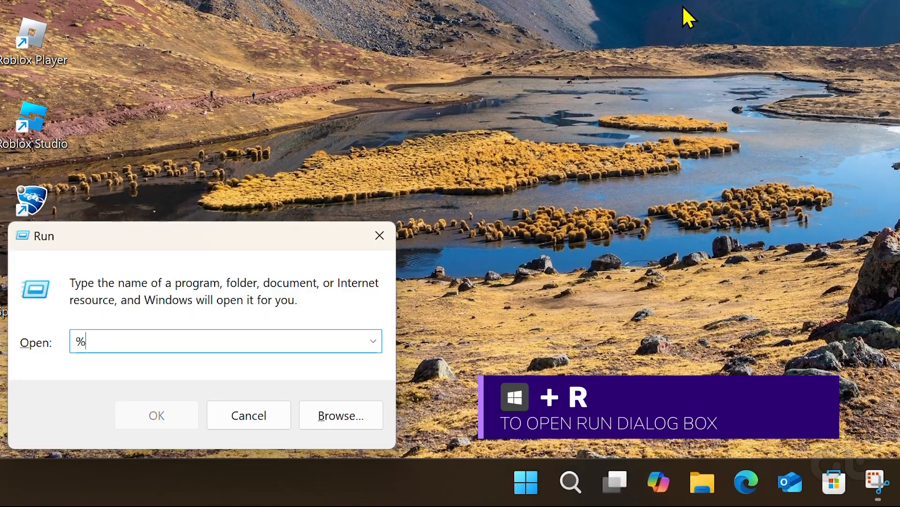
type("temp%")
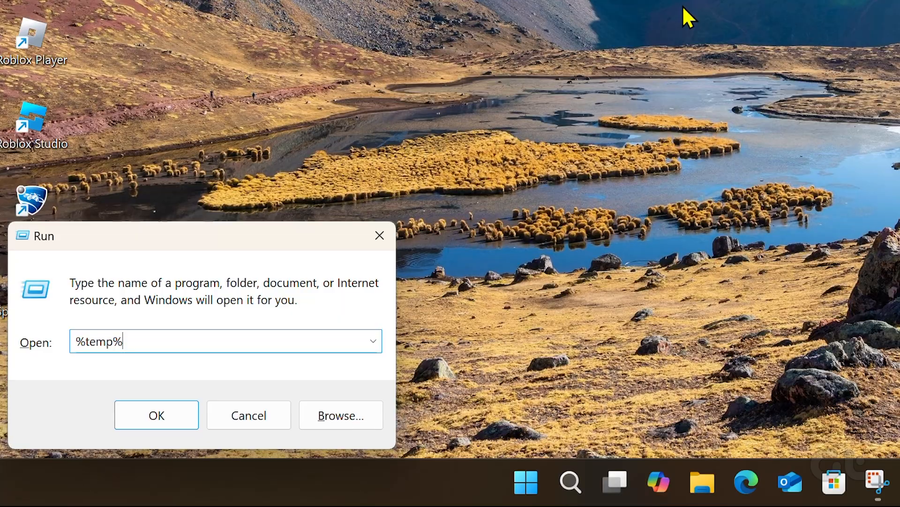
left_click(156, 414)
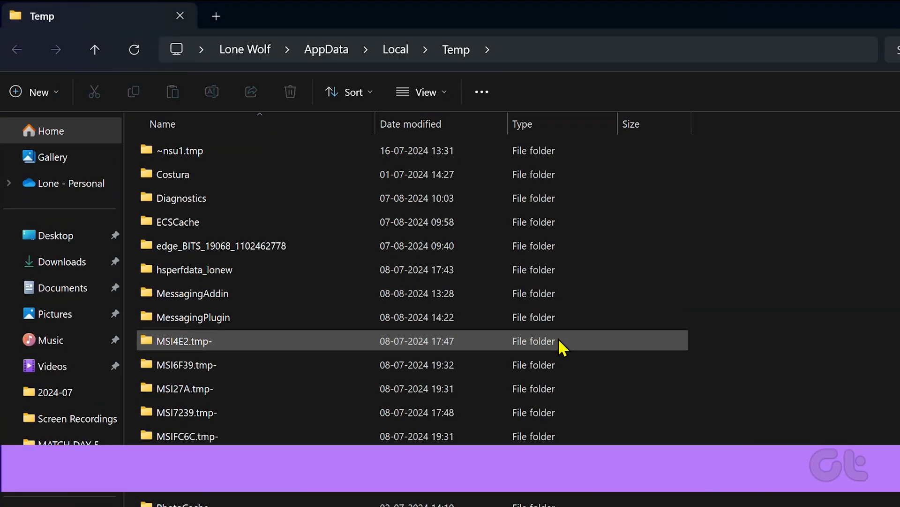
Step: Select all items in the user Temp folder, delete them, and approve administrator permission
key("ctrl+a")
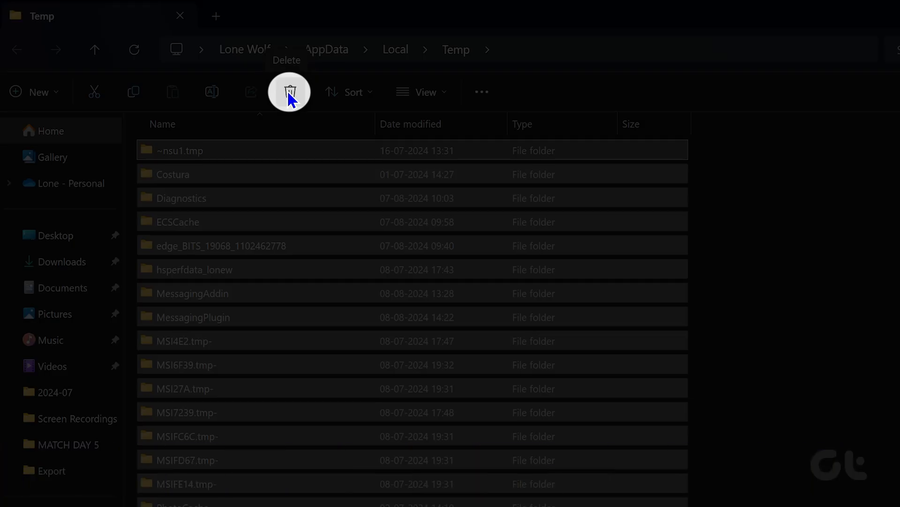
left_click(290, 91)
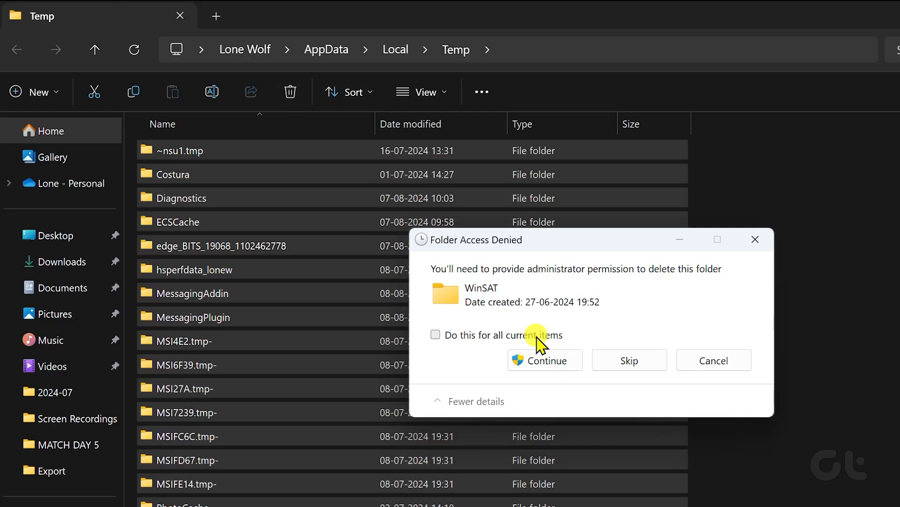
left_click(545, 360)
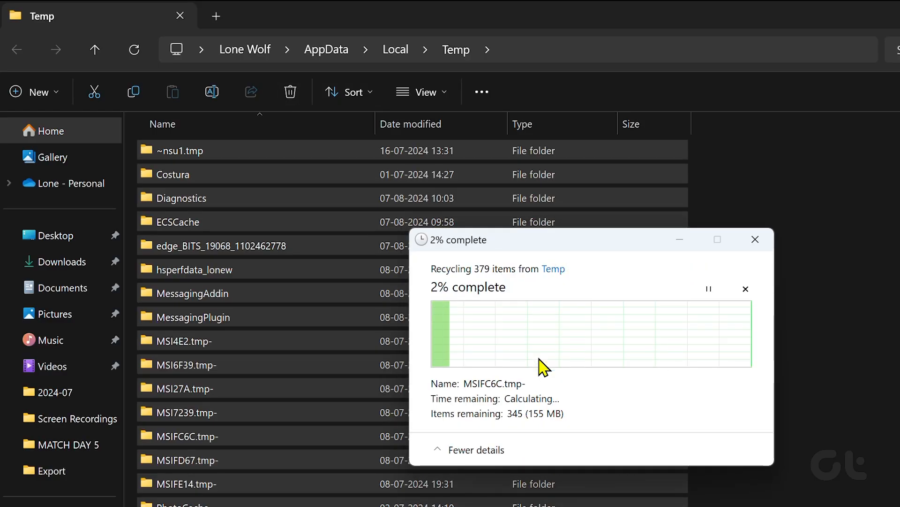